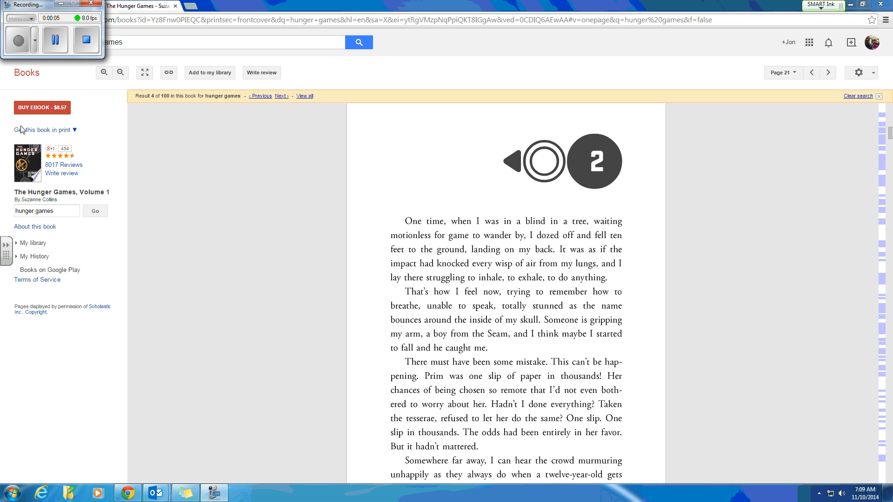
Mark the page in red ink: circle the chapter 2 number and underline 'One time'
{"action": "left_click", "coordinate": [822, 5]}
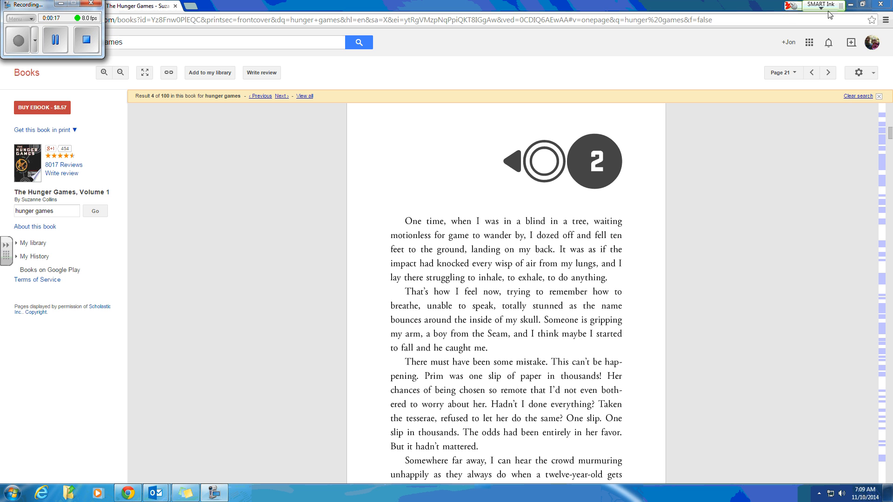
{"action": "mouse_move", "coordinate": [788, 29]}
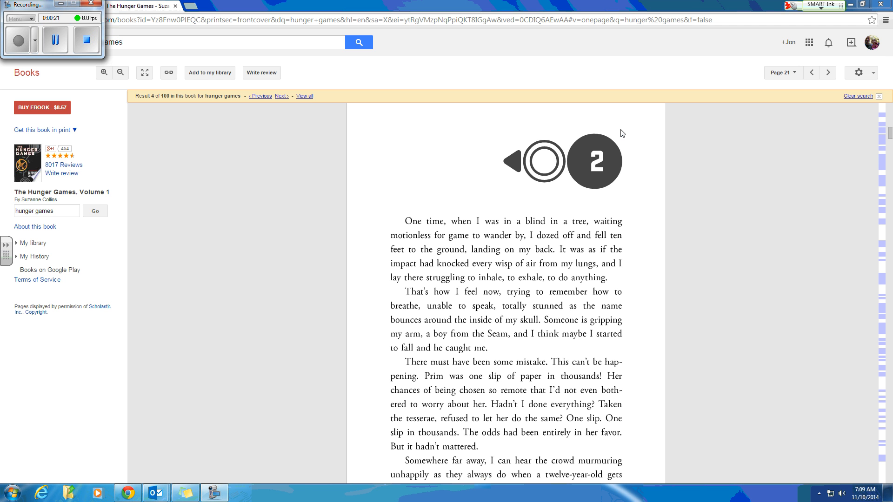
{"action": "left_click_drag", "start_coordinate": [623, 133], "coordinate": [646, 171]}
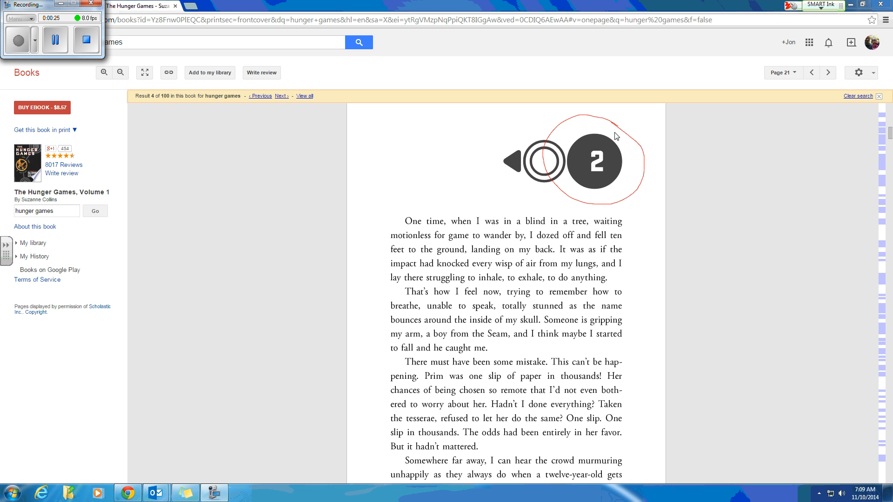
{"action": "mouse_move", "coordinate": [615, 159]}
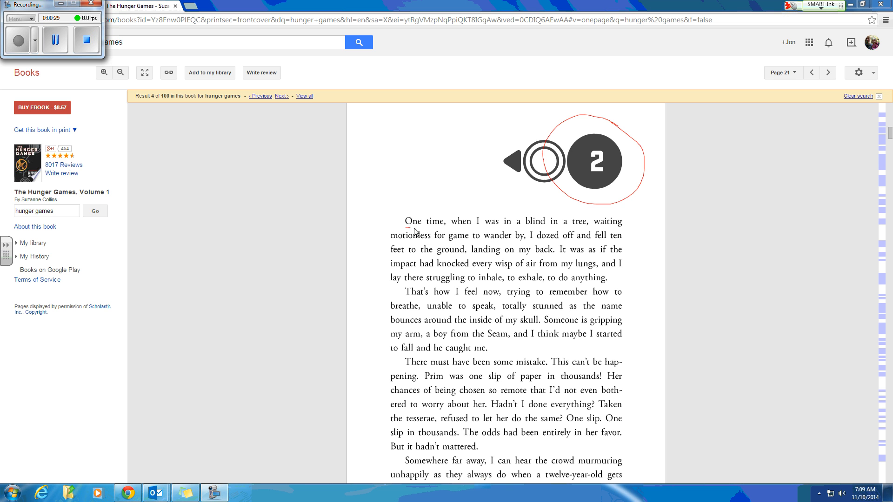
{"action": "left_click_drag", "start_coordinate": [413, 229], "coordinate": [443, 232]}
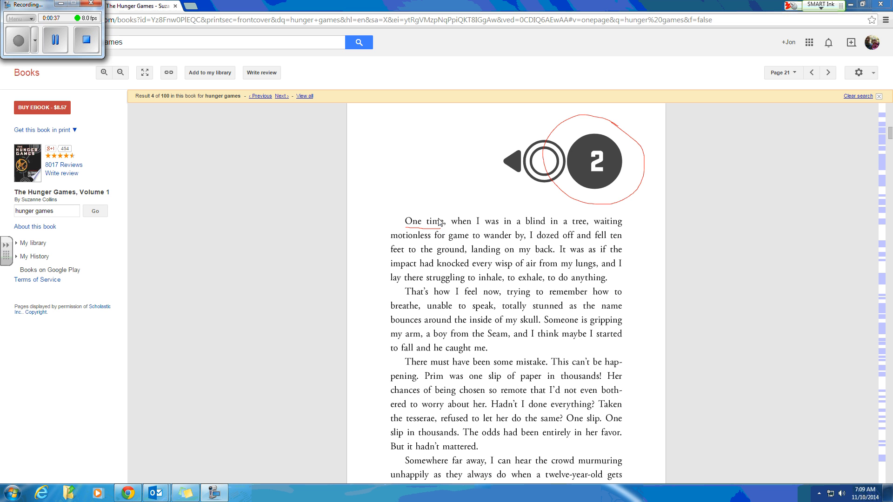
{"action": "left_click", "coordinate": [820, 6]}
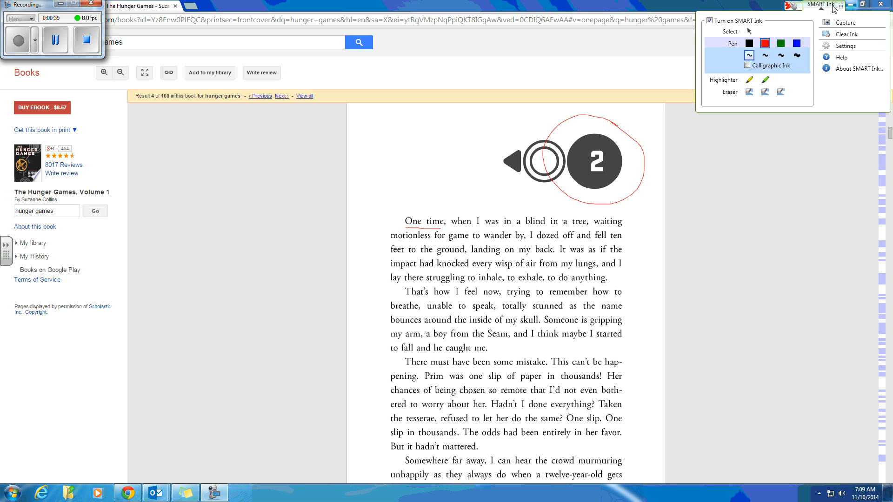
Clear all red ink marks so the chapter 2 page shows clean again
{"action": "left_click", "coordinate": [845, 34]}
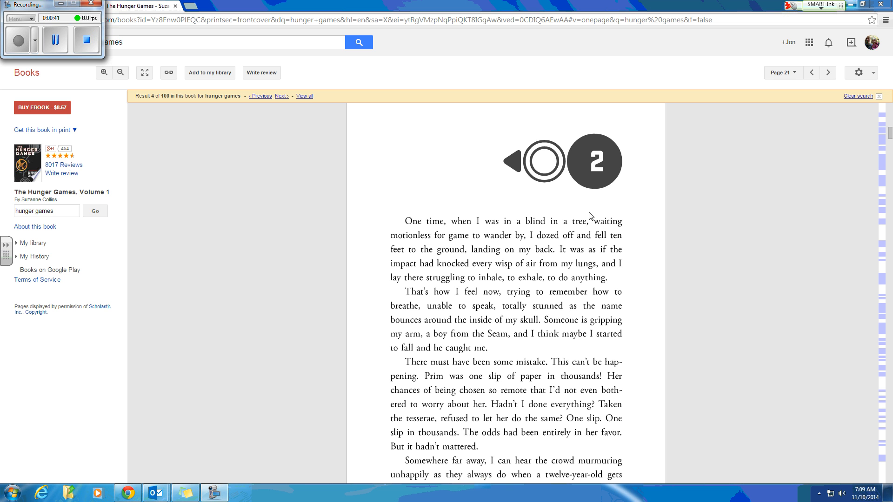
{"action": "mouse_move", "coordinate": [552, 207]}
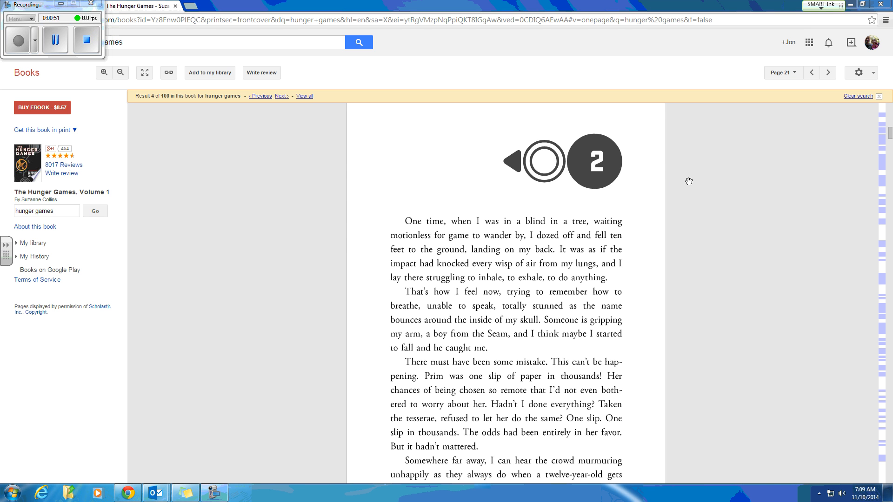
{"action": "left_click", "coordinate": [812, 72]}
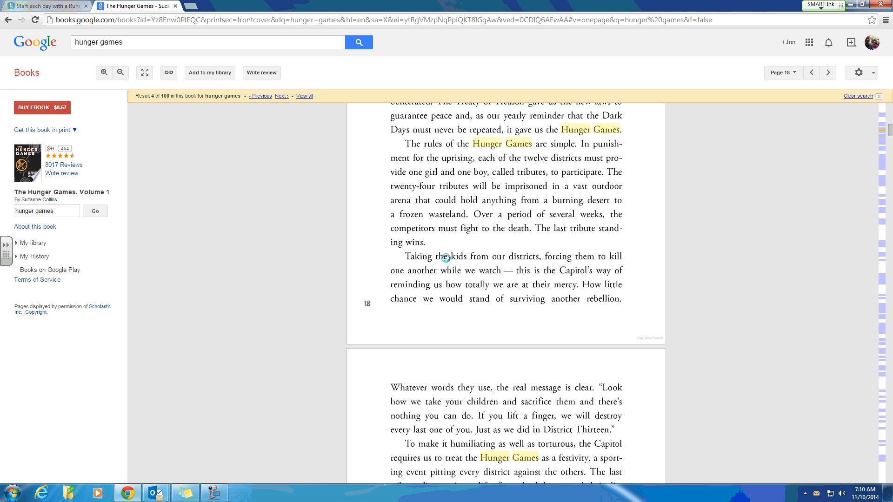
{"action": "mouse_move", "coordinate": [414, 141]}
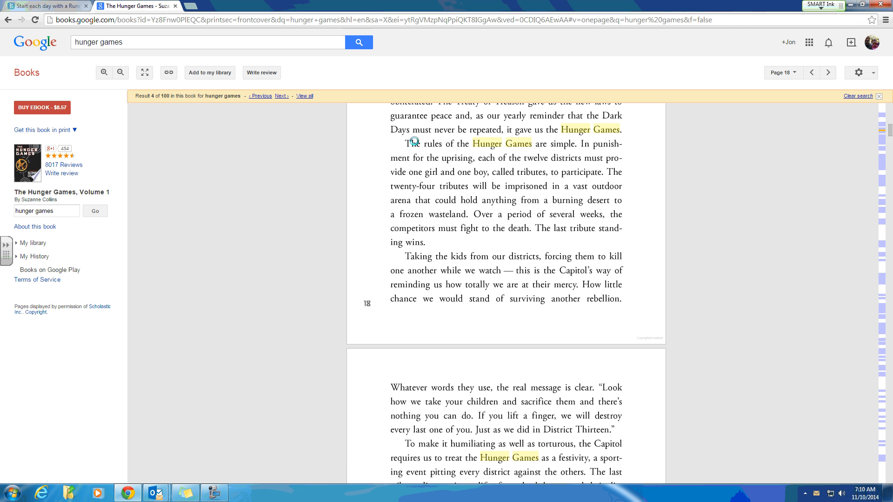
{"action": "mouse_move", "coordinate": [542, 145]}
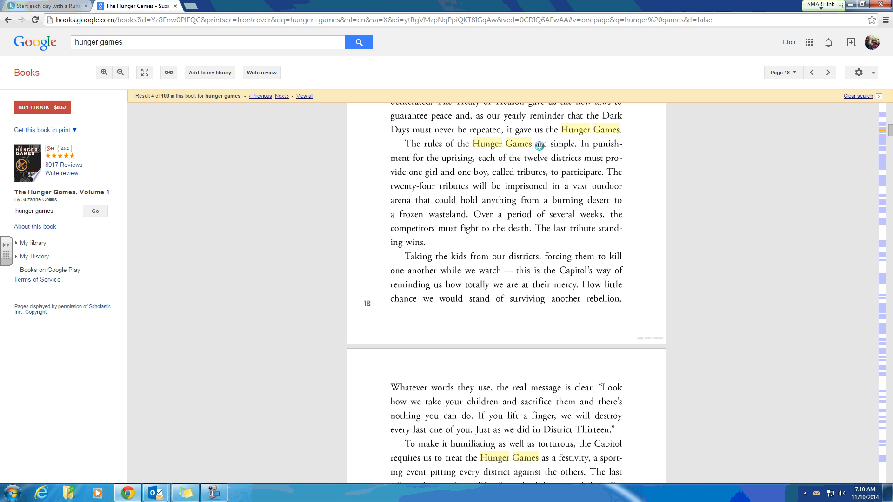
{"action": "mouse_move", "coordinate": [526, 156]}
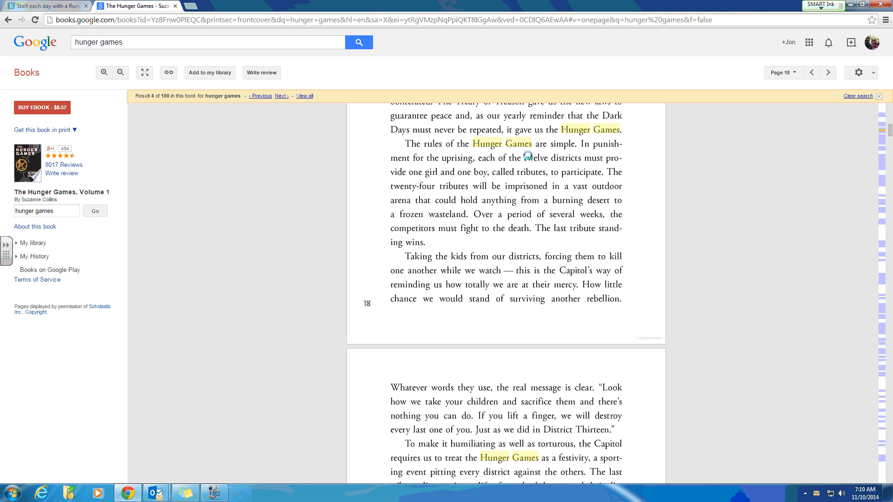
{"action": "mouse_move", "coordinate": [414, 159]}
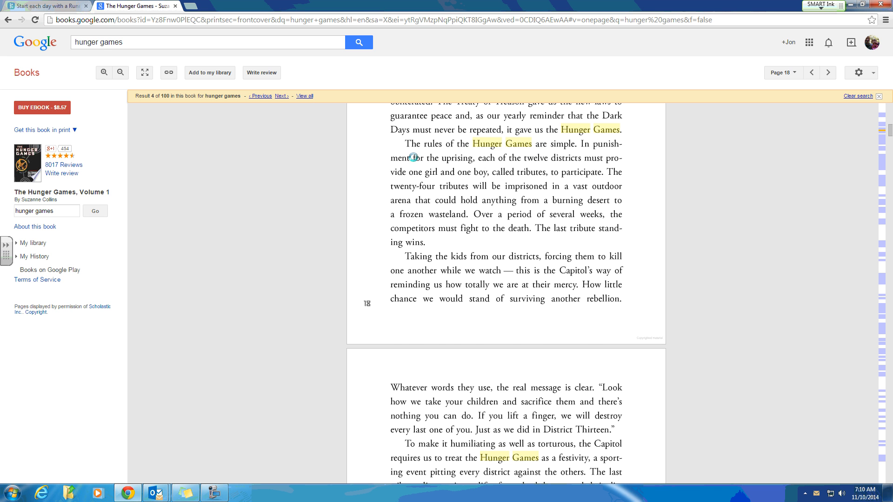
Return to page 18 showing the rules of the Hunger Games
{"action": "left_click", "coordinate": [828, 73]}
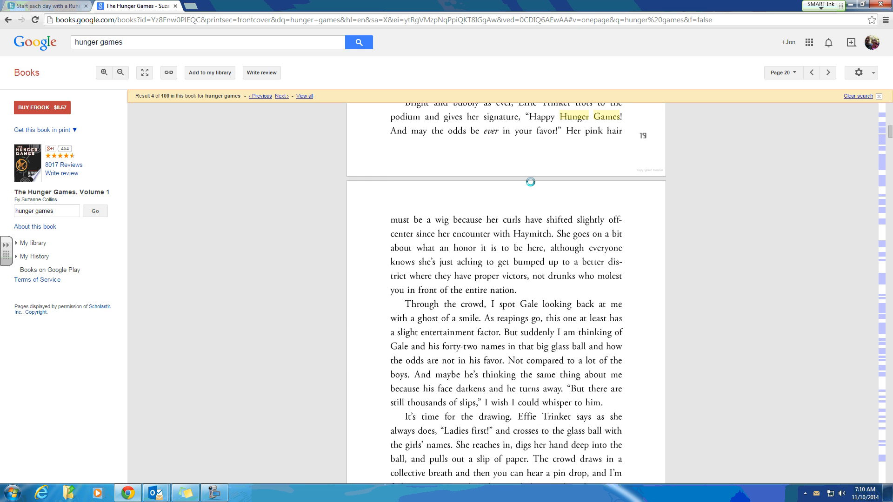
Scroll down to page 20, ending with 'It's Primrose Everdeen'
{"action": "scroll", "scroll_direction": "down", "scroll_amount": 3}
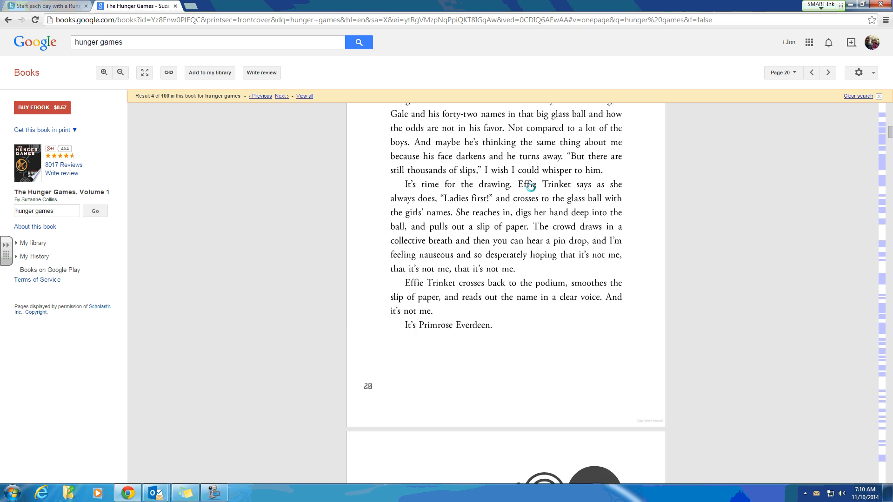
{"action": "scroll", "scroll_direction": "down", "scroll_amount": 3}
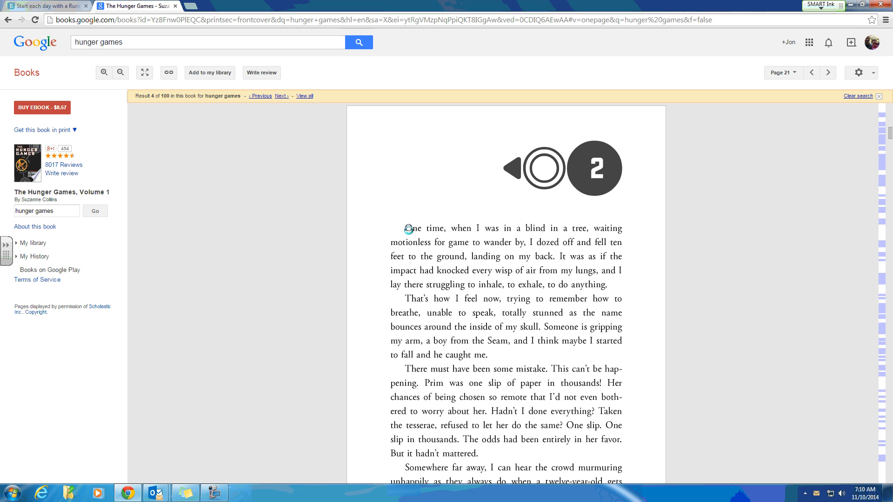
{"action": "mouse_move", "coordinate": [489, 243]}
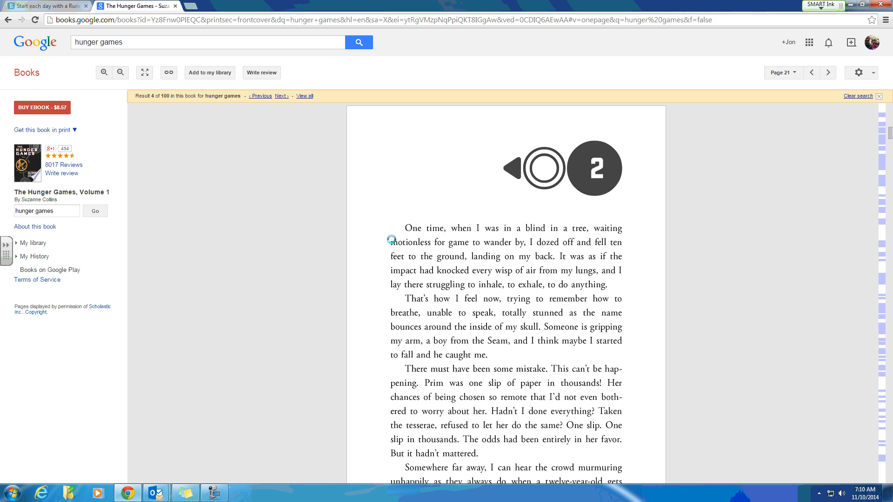
{"action": "mouse_move", "coordinate": [530, 341]}
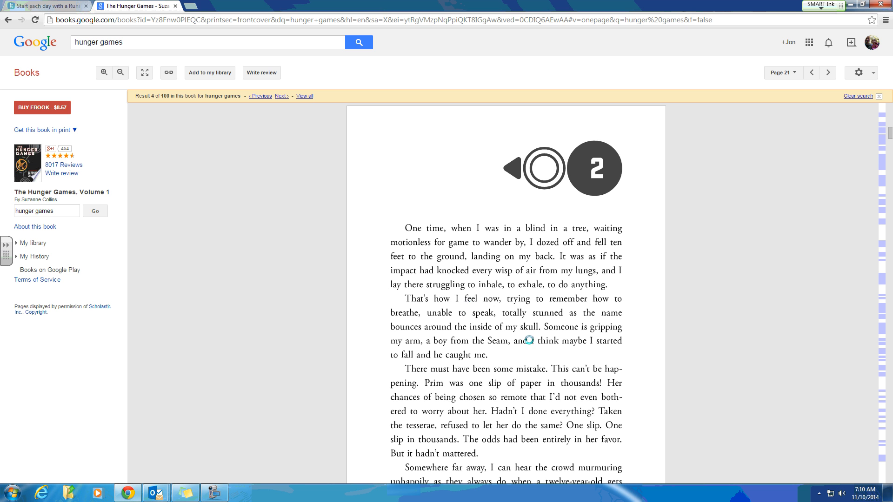